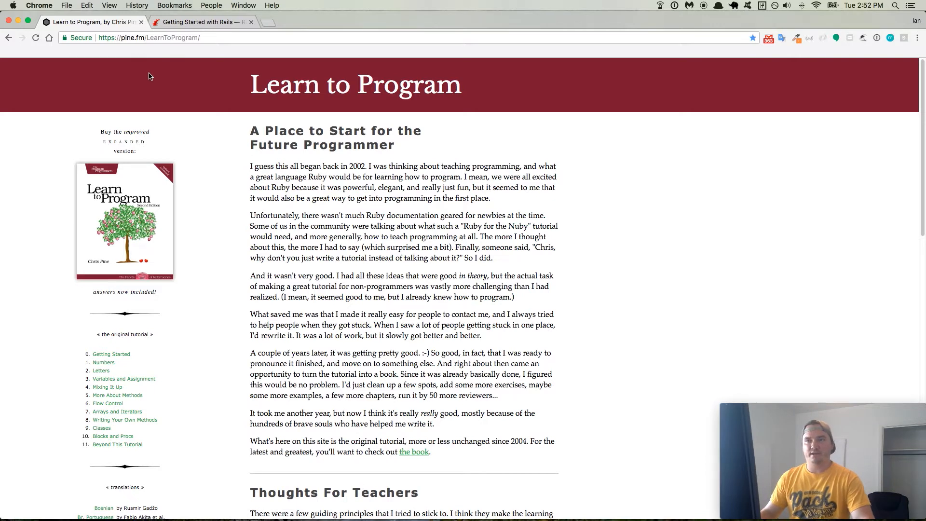
mouse_move(317, 218)
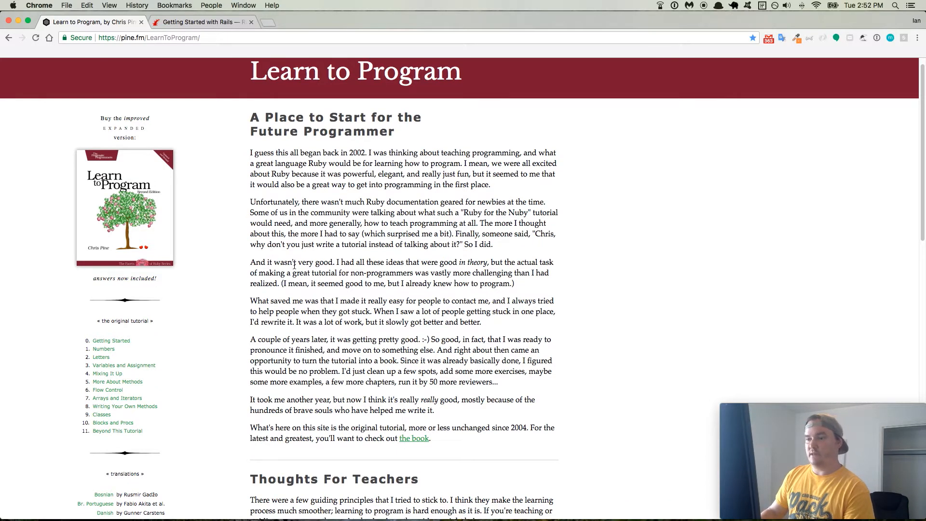
Scroll through the tutorial's front page before choosing a chapter
scroll(down, 3)
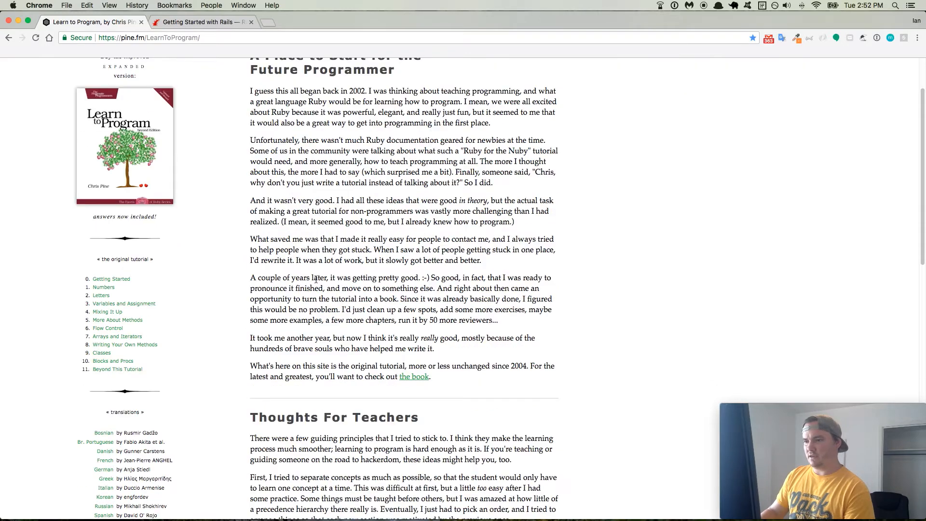
scroll(down, 3)
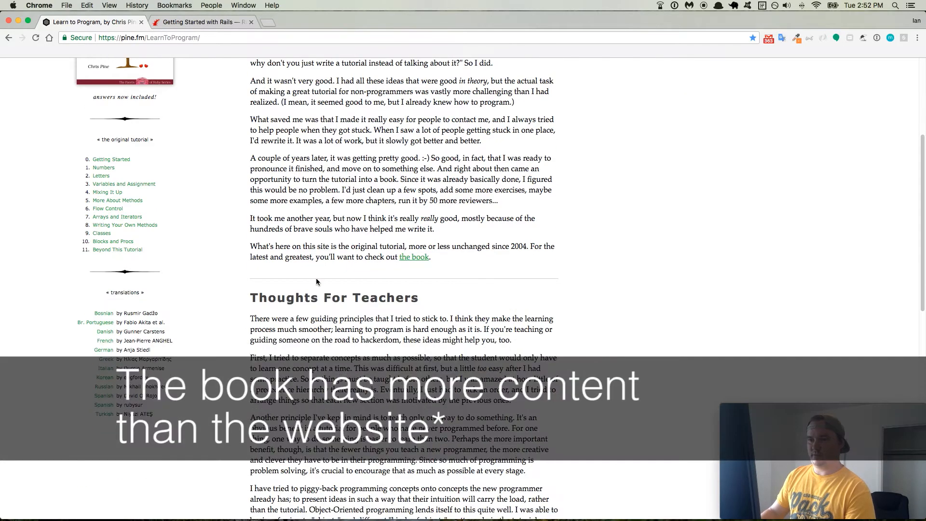
scroll(down, 3)
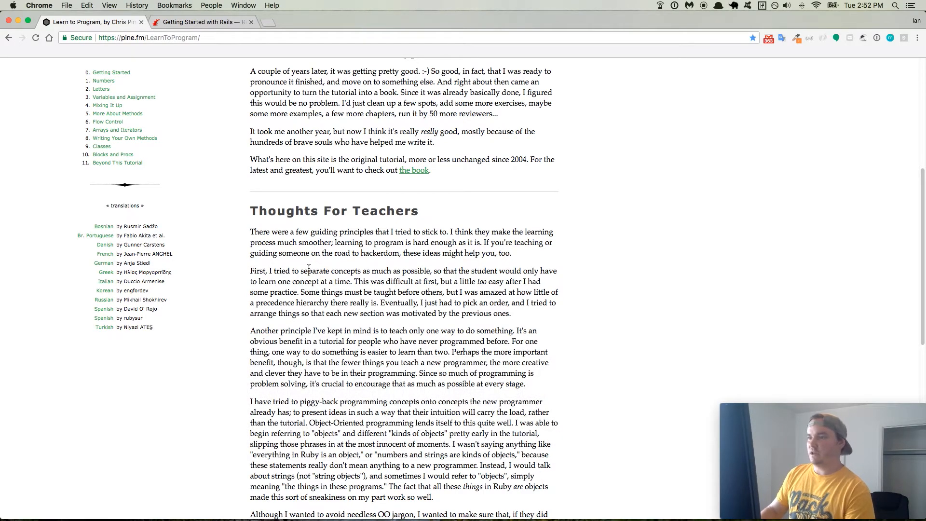
scroll(up, 3)
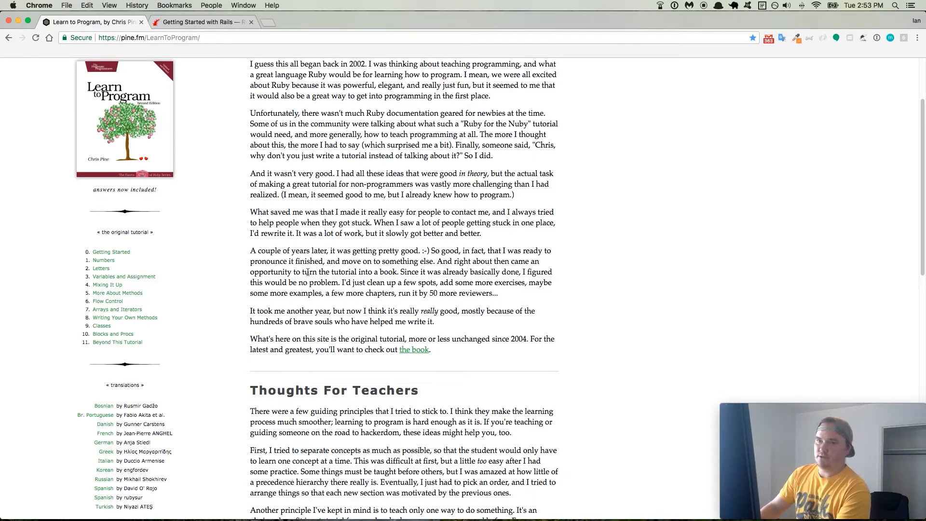
Go to '0. Getting Started' and look through its Windows, Macintosh and Linux install sections
click(148, 37)
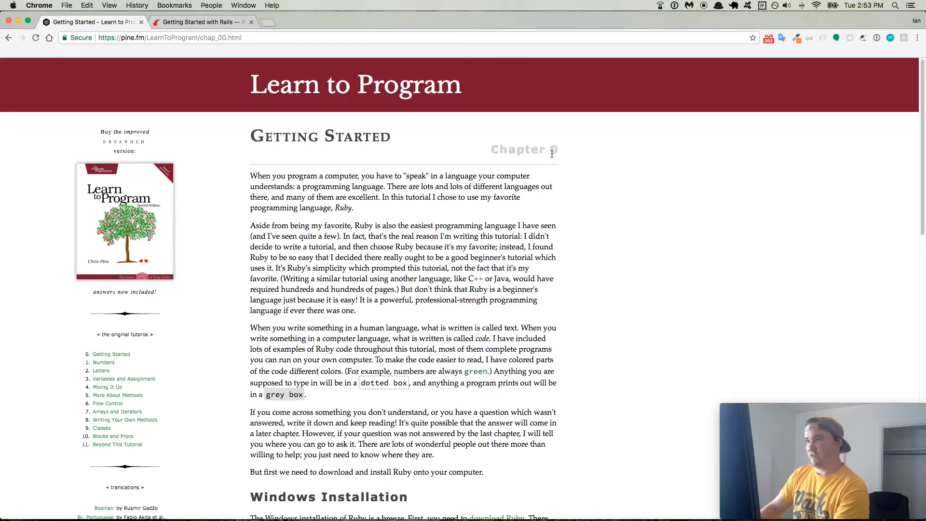
mouse_move(559, 173)
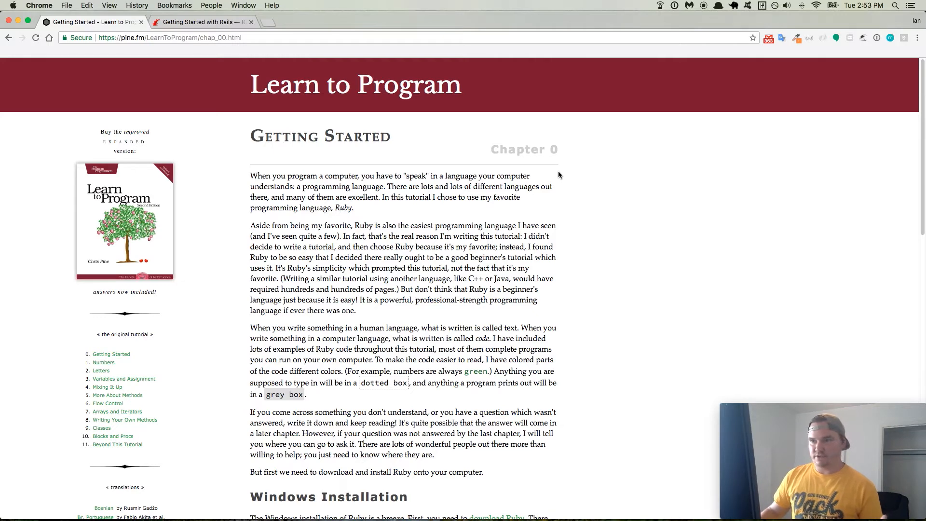
mouse_move(403, 221)
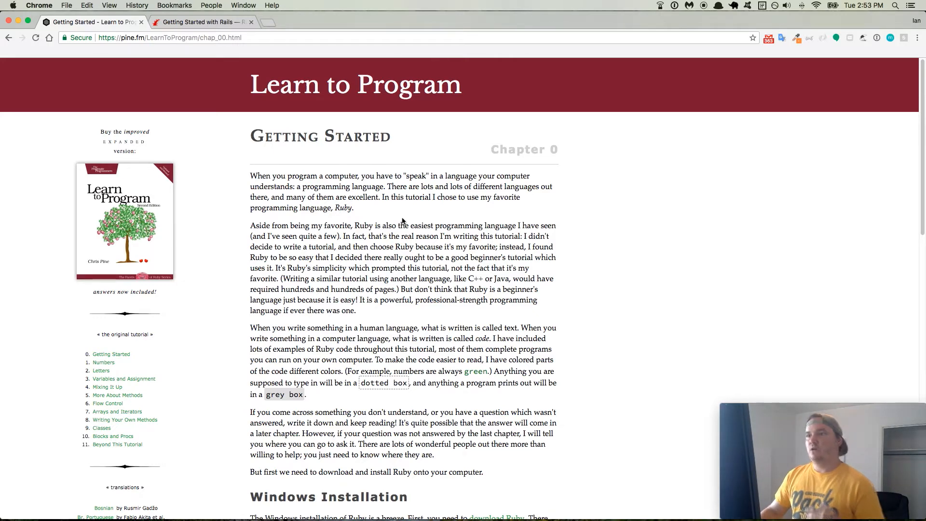
scroll(down, 3)
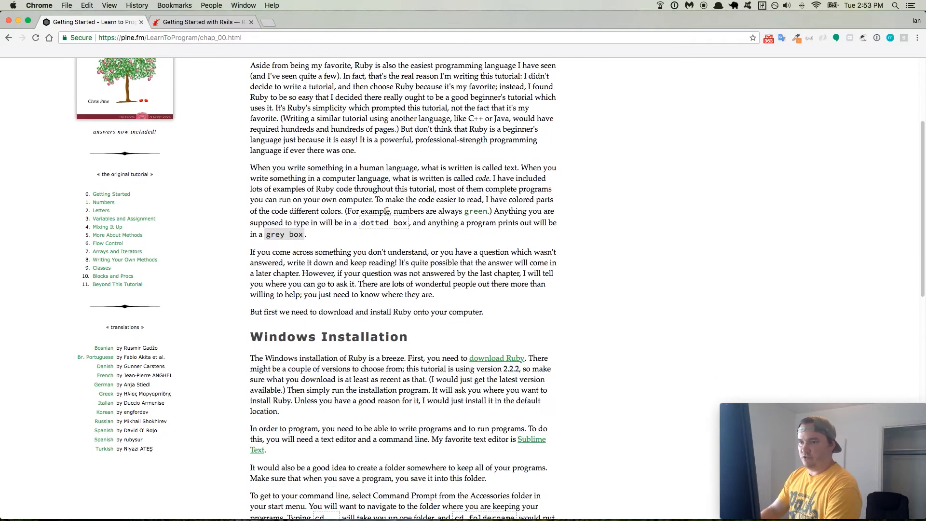
scroll(down, 3)
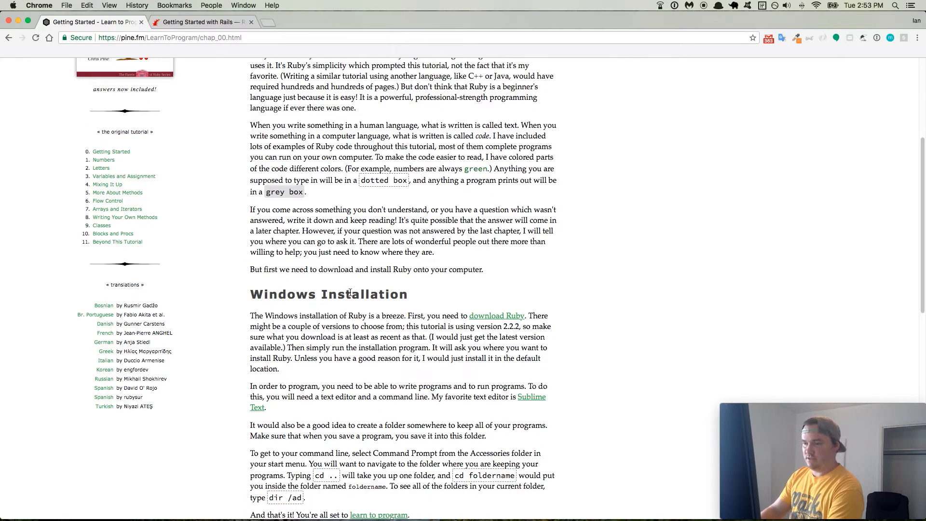
scroll(down, 3)
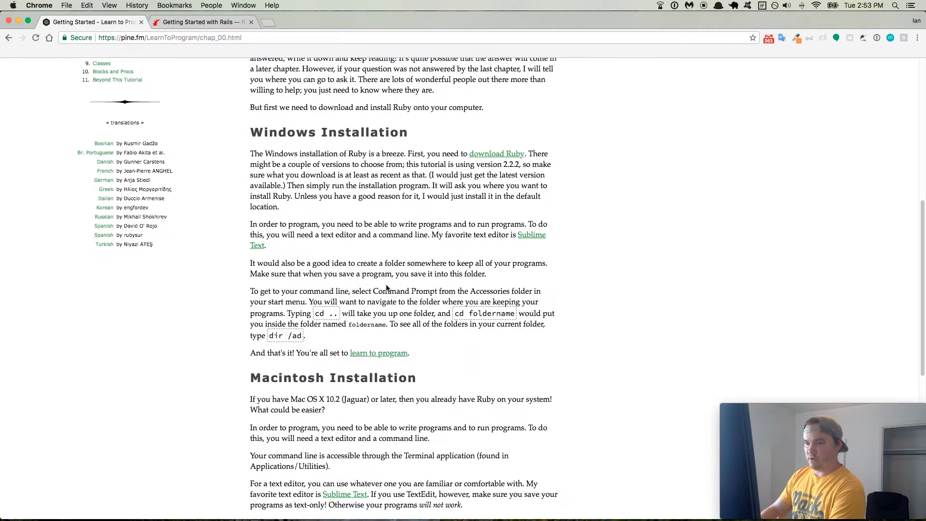
scroll(down, 3)
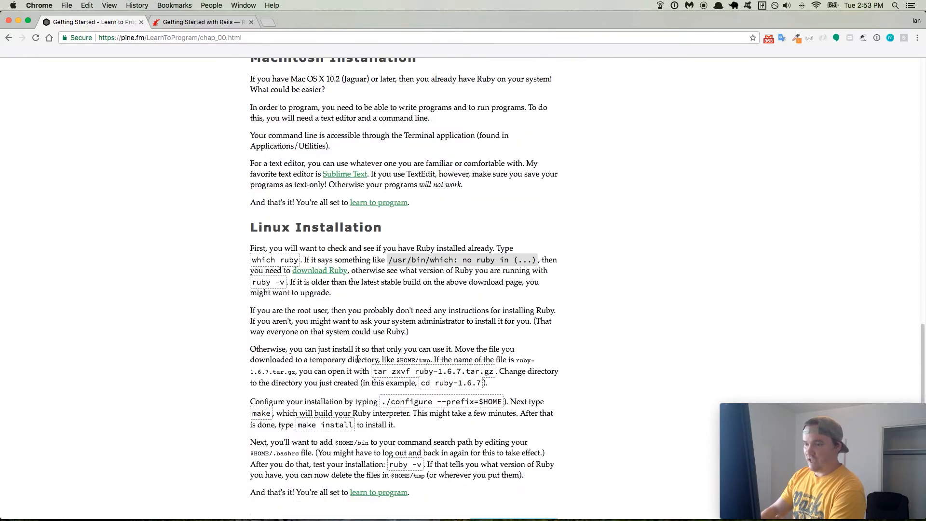
scroll(up, 3)
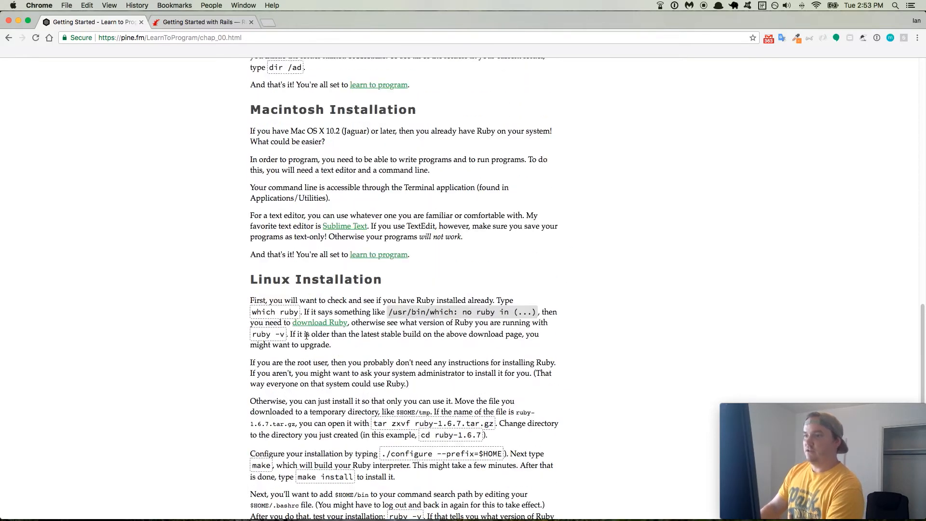
scroll(up, 3)
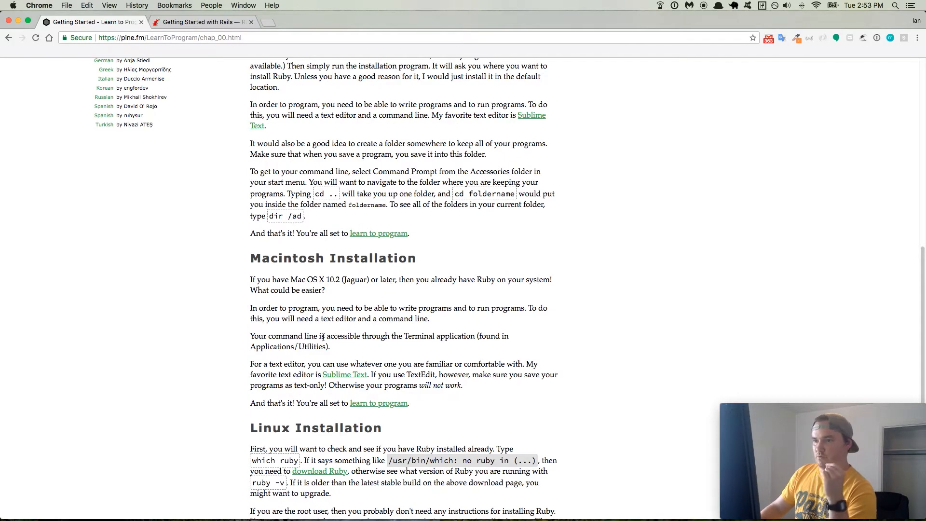
scroll(up, 3)
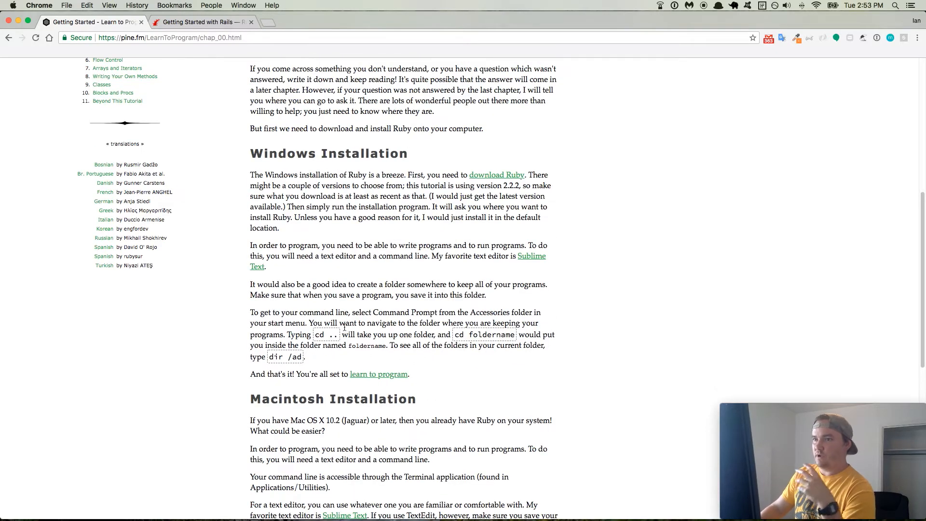
scroll(up, 3)
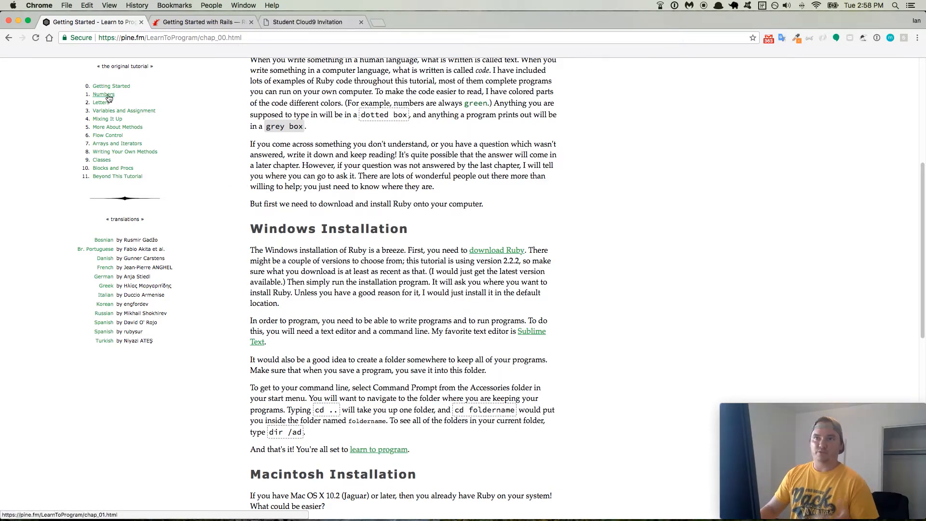
Go to '1. Numbers' and browse its Integer and Float and Simple Arithmetic examples
click(103, 94)
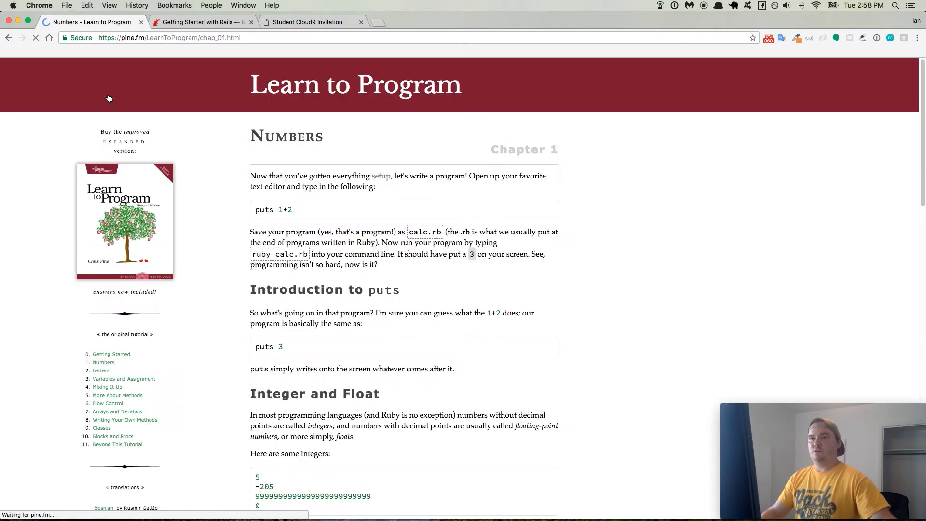
mouse_move(322, 362)
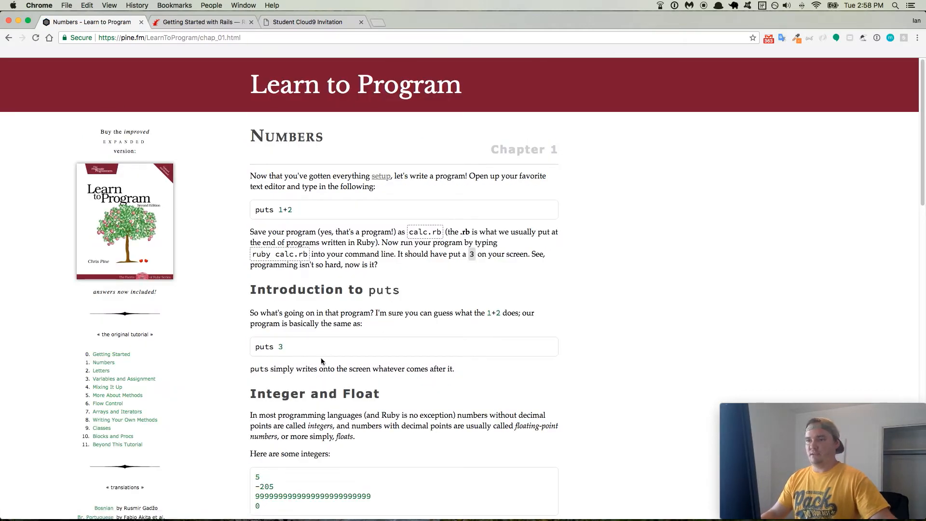
mouse_move(342, 251)
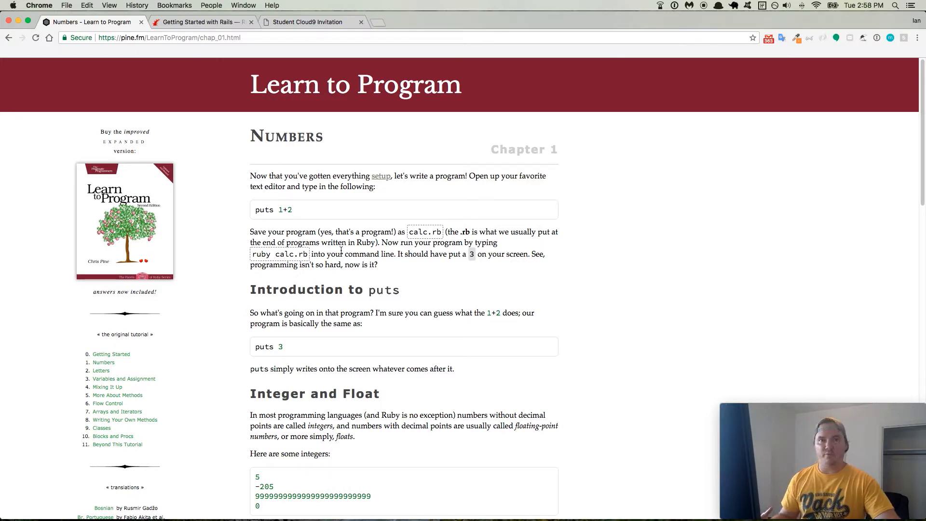
mouse_move(360, 267)
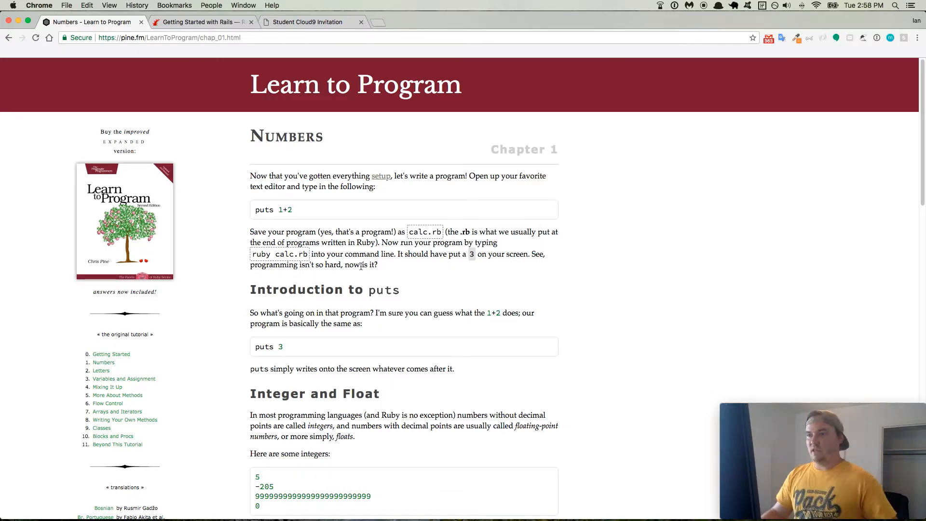
scroll(down, 3)
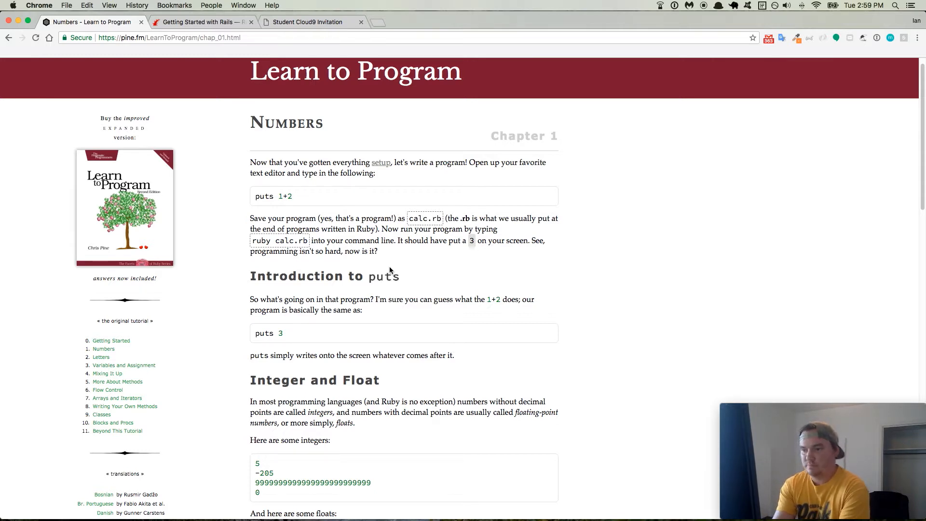
mouse_move(418, 279)
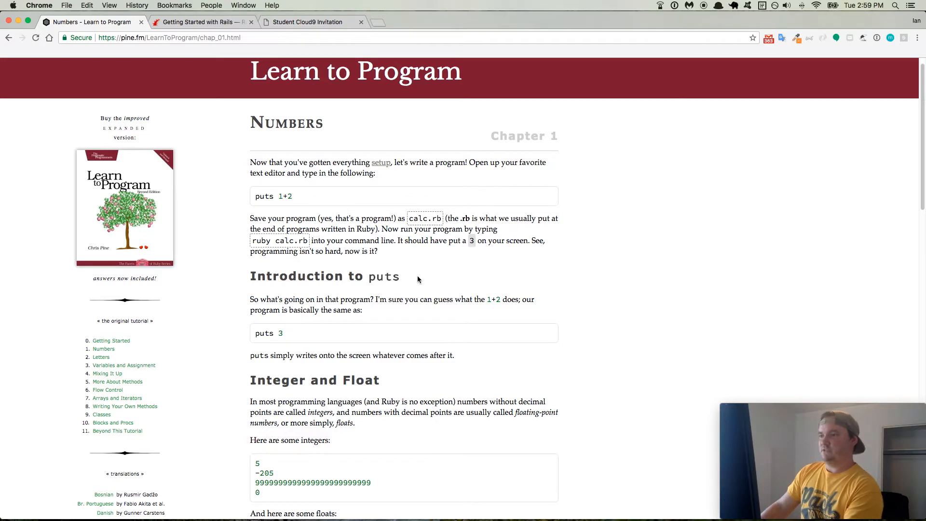
scroll(down, 3)
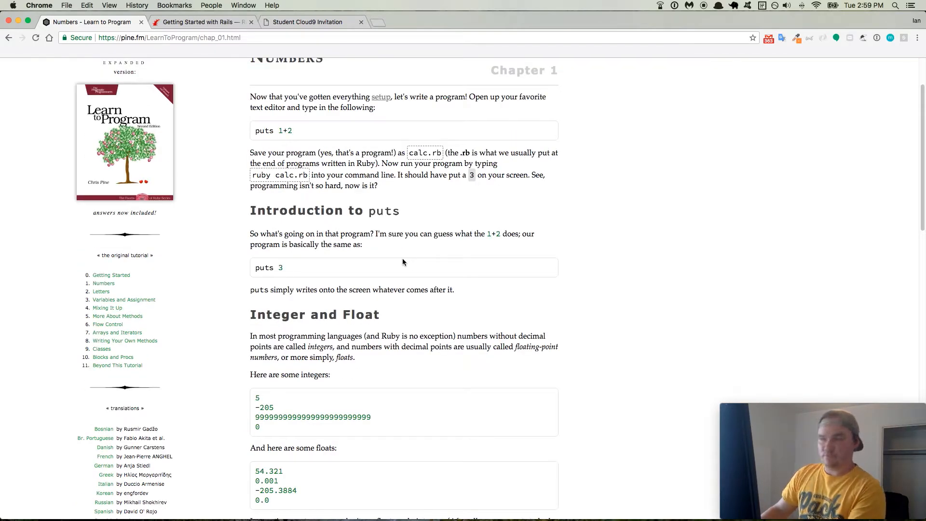
scroll(down, 3)
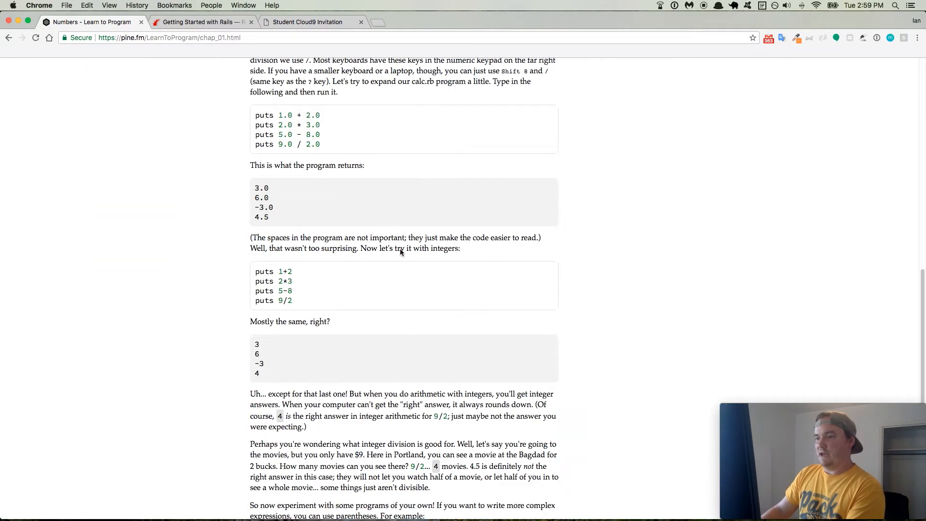
scroll(down, 3)
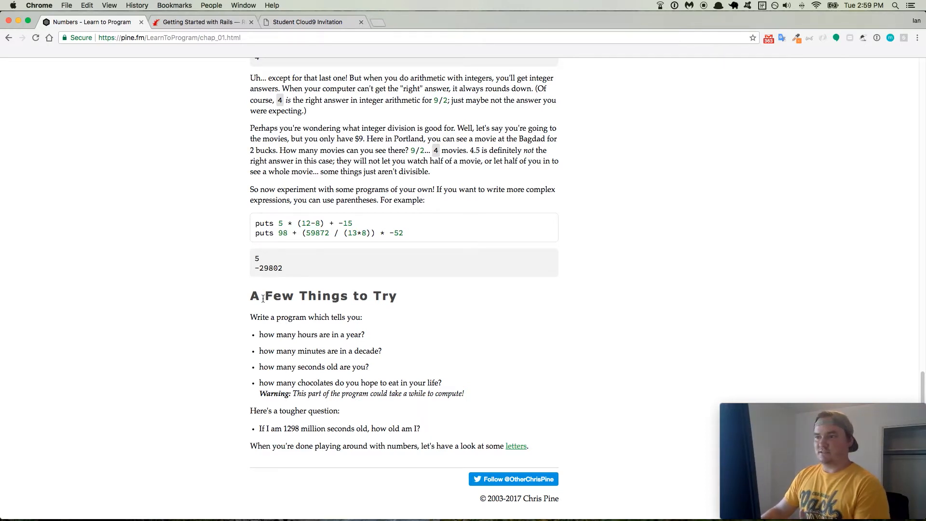
mouse_move(263, 309)
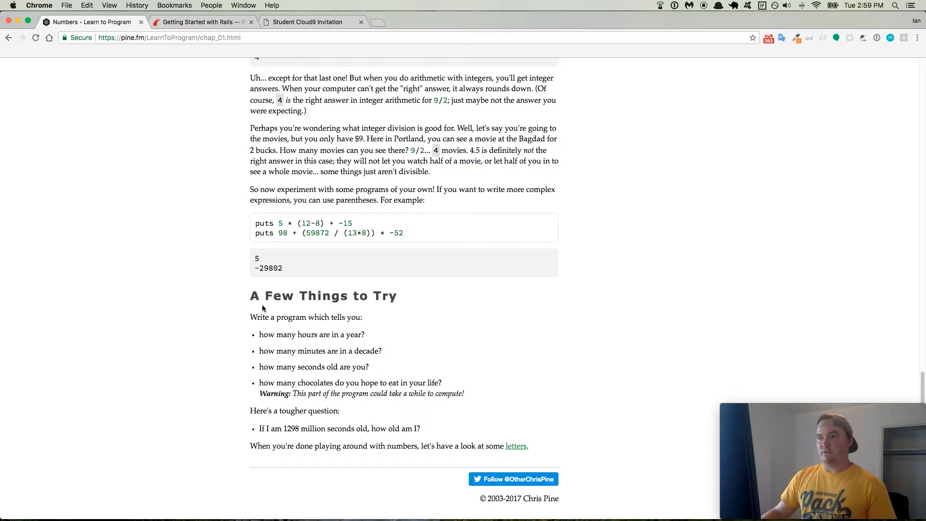
scroll(up, 3)
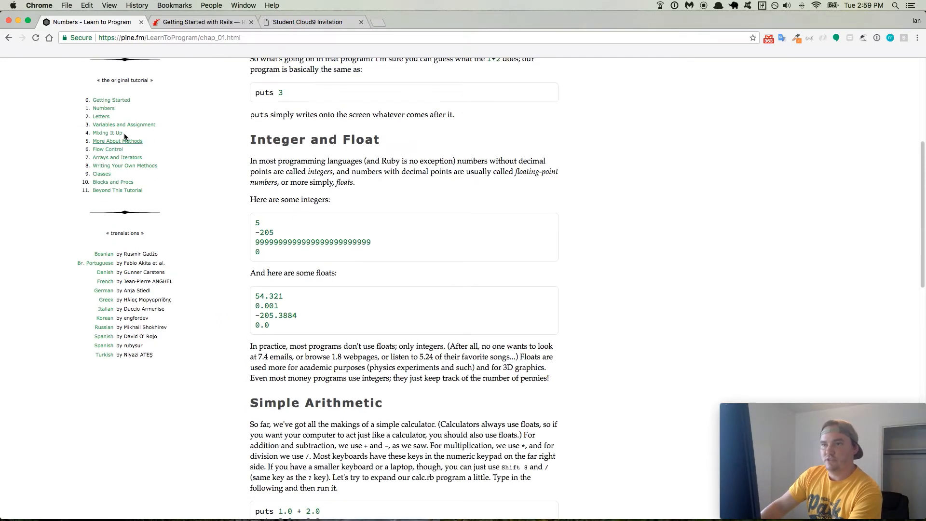
Go to '2. Letters' to see the chapter's string examples
click(101, 116)
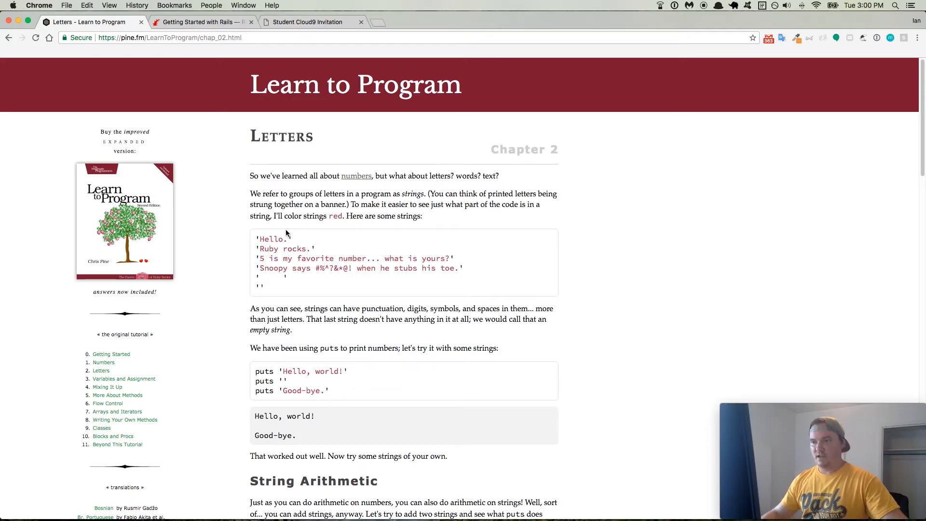
mouse_move(460, 255)
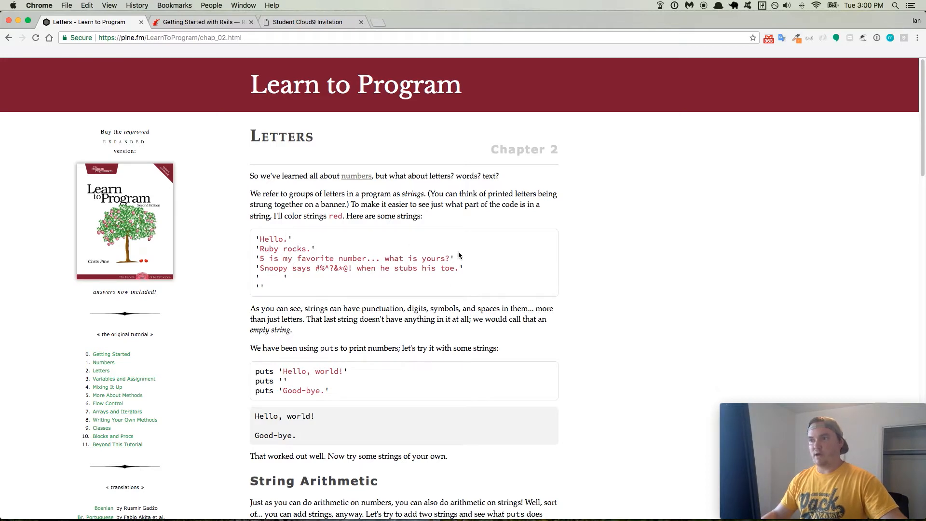
Visit the Variables and Assignment chapter, then move on to '4. Mixing It Up'
click(123, 378)
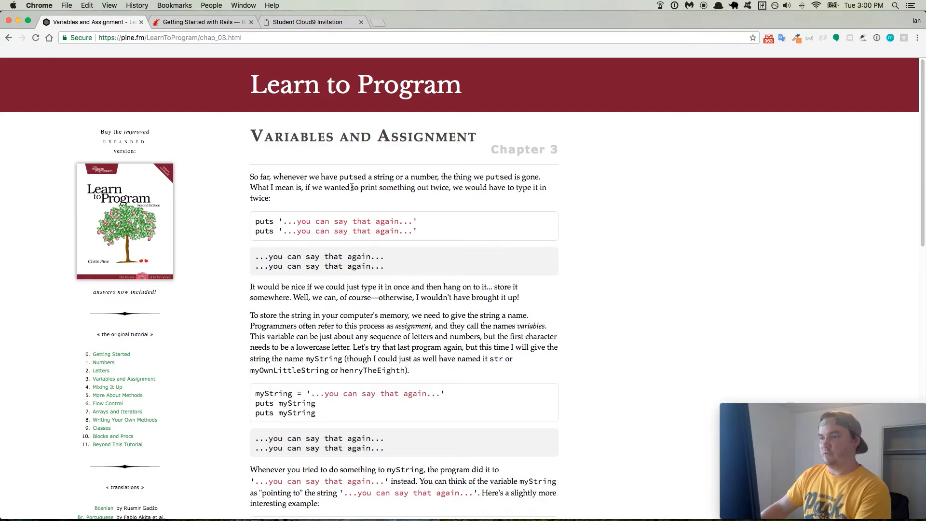
scroll(down, 3)
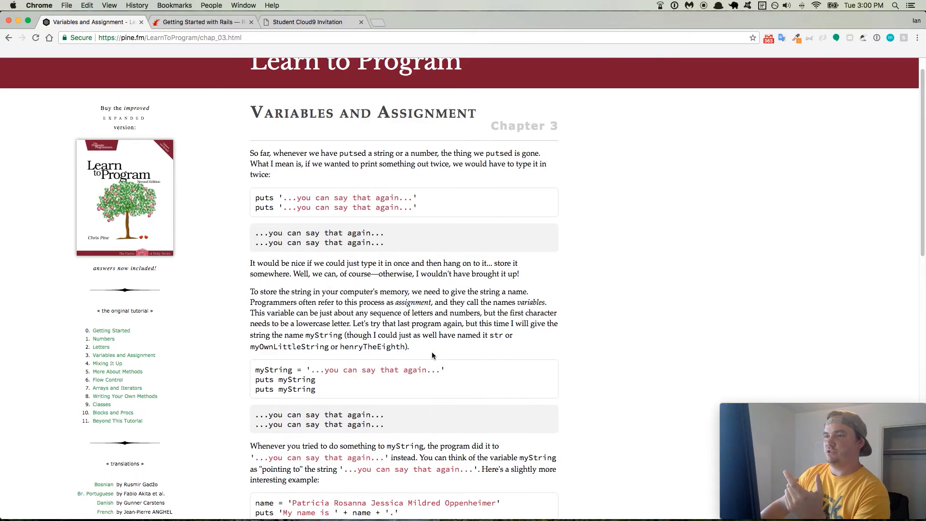
scroll(down, 3)
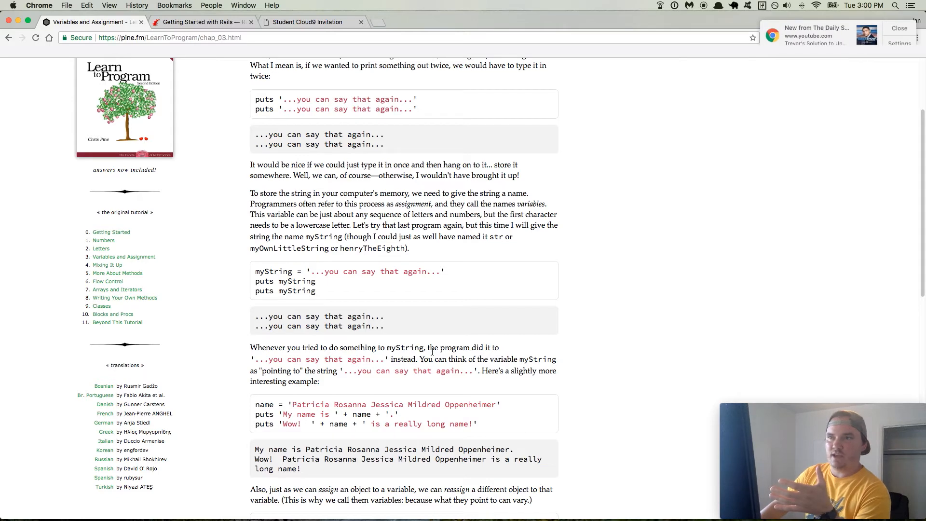
click(107, 264)
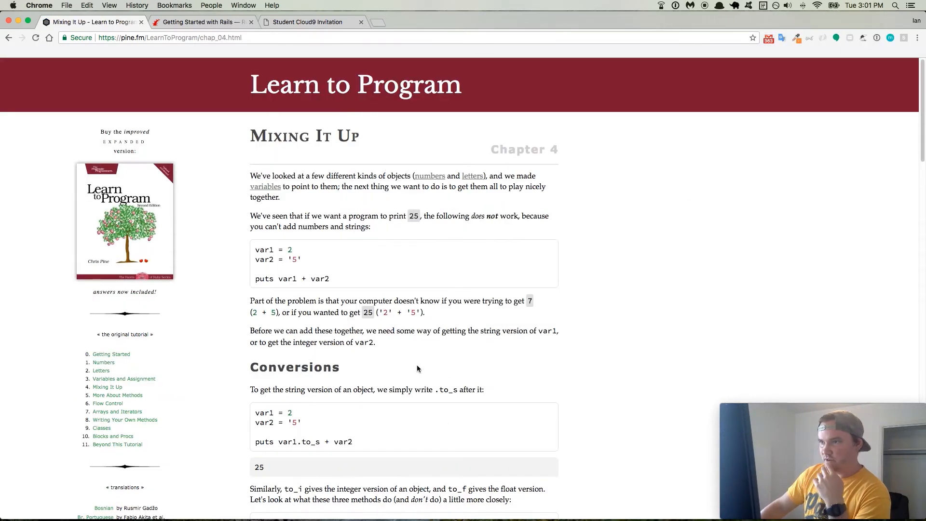
mouse_move(280, 293)
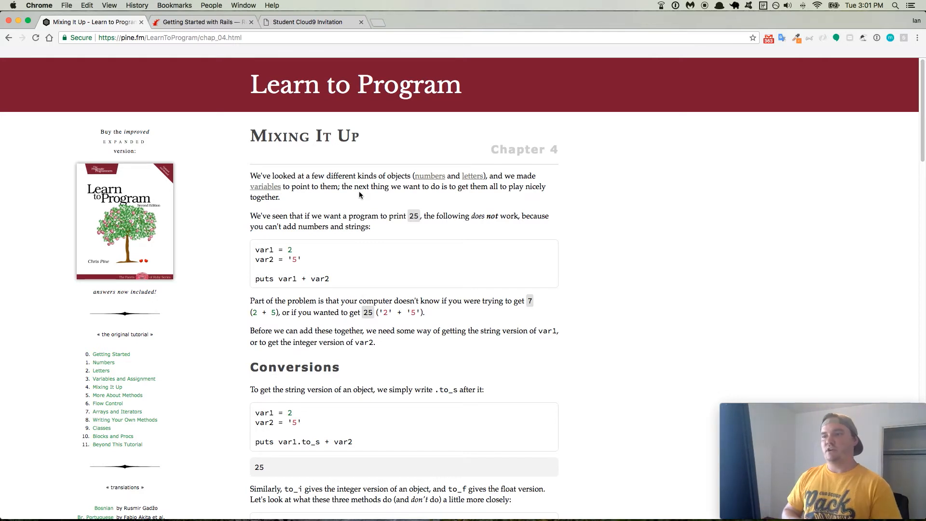
mouse_move(173, 364)
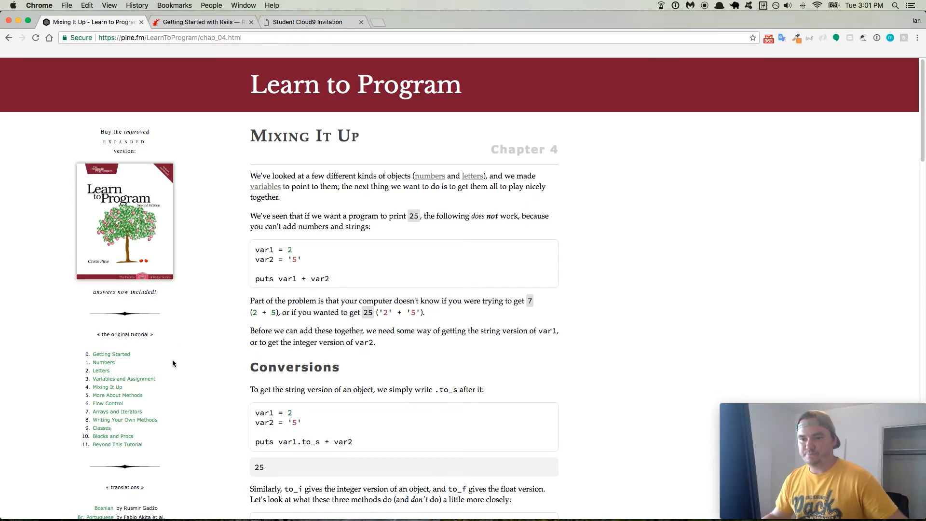
Visit '5. More About Methods', then go to '11. Beyond This Tutorial'
click(117, 395)
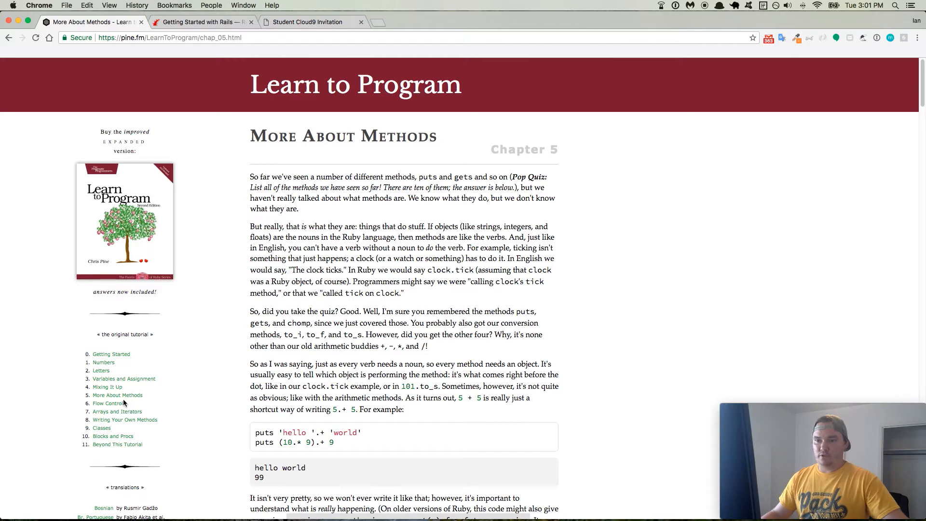
mouse_move(116, 411)
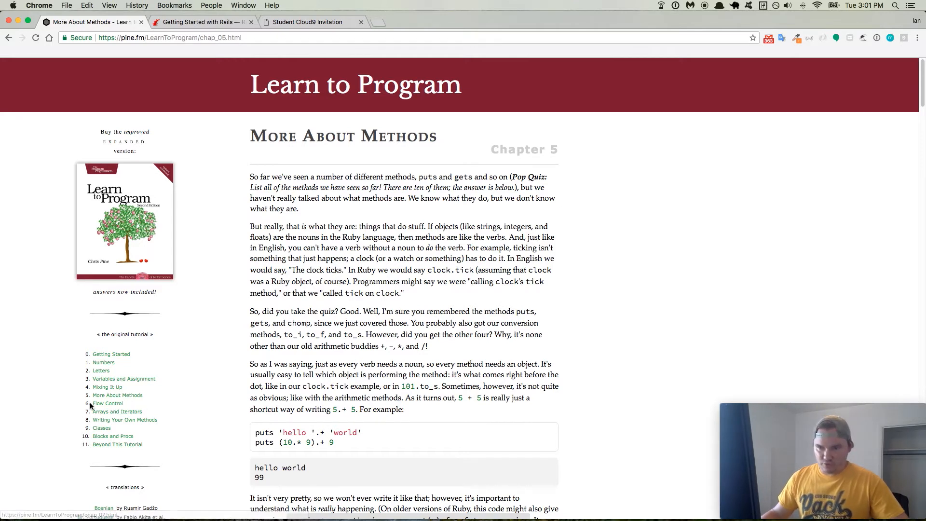
mouse_move(116, 420)
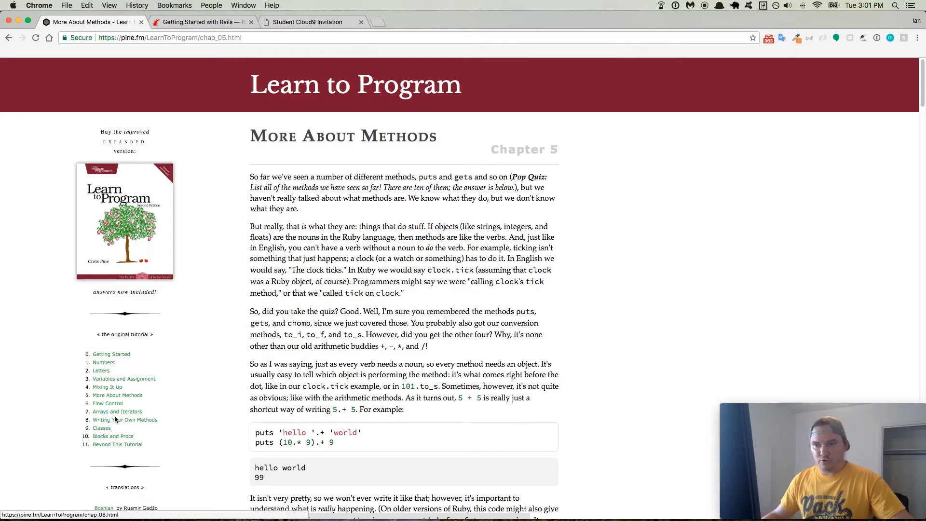
mouse_move(118, 426)
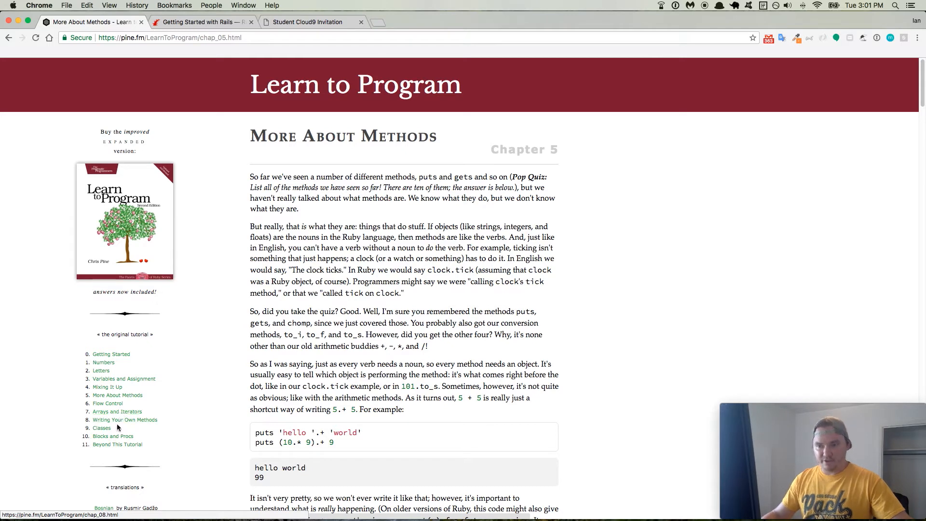
mouse_move(101, 428)
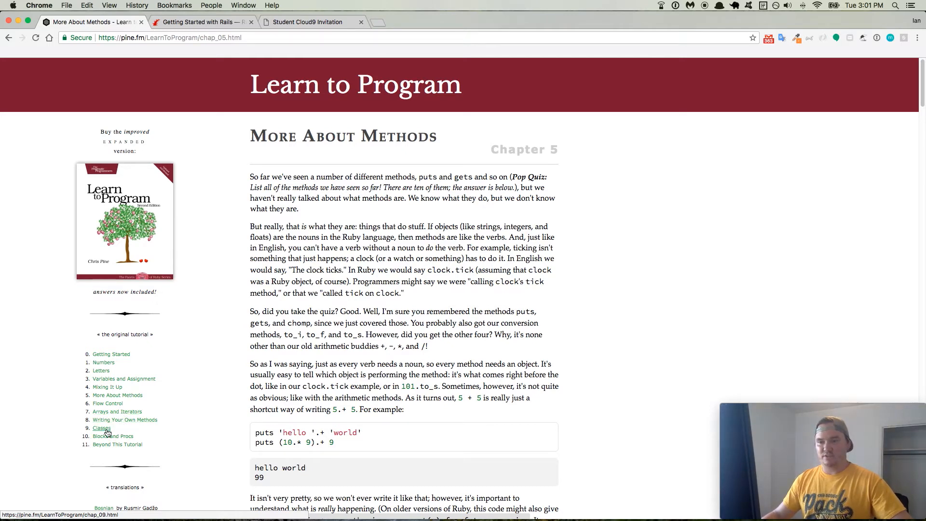
mouse_move(113, 436)
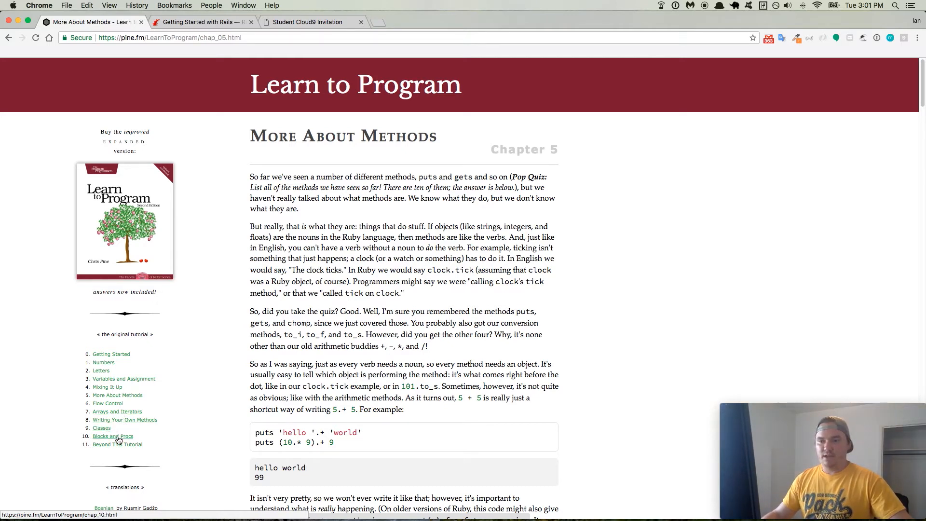
mouse_move(117, 438)
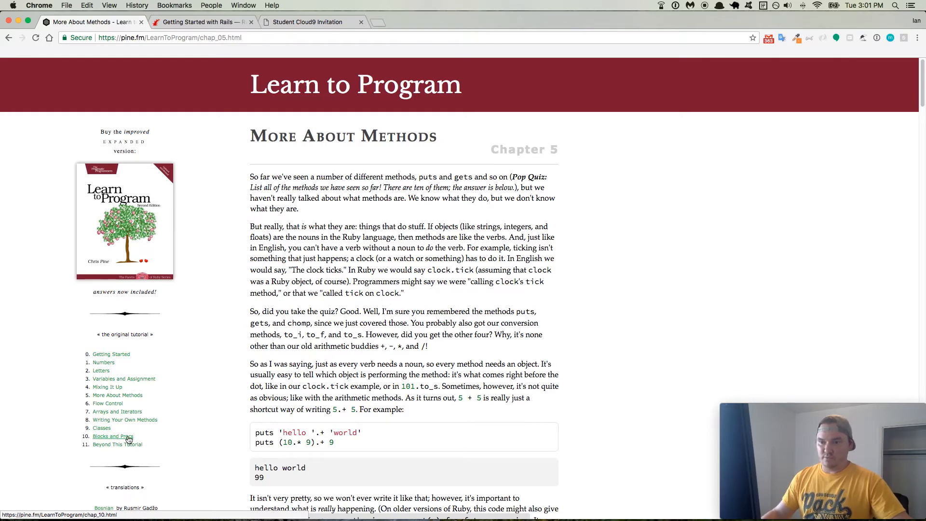
click(117, 444)
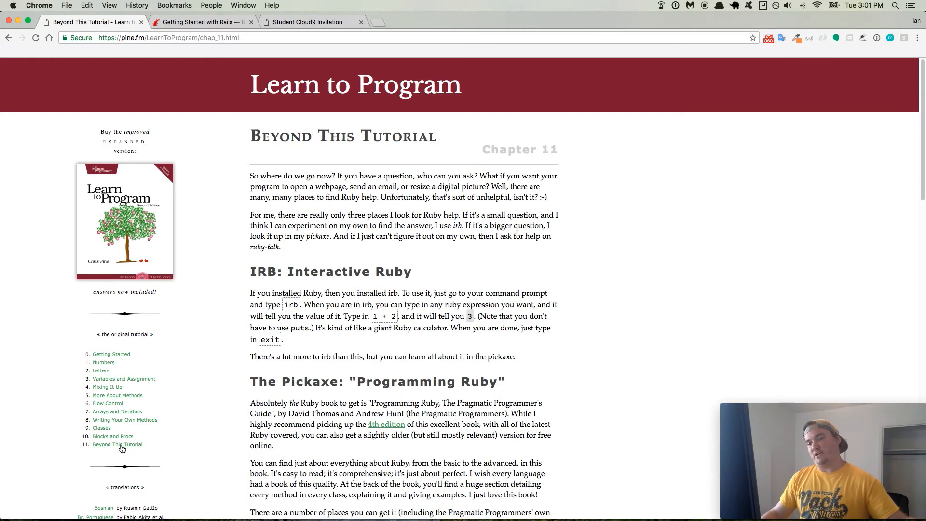
mouse_move(202, 424)
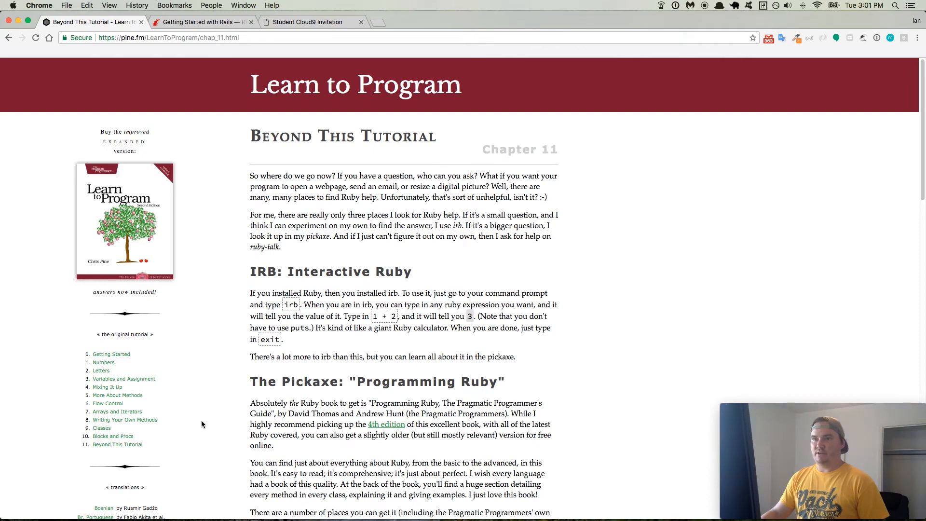
mouse_move(356, 264)
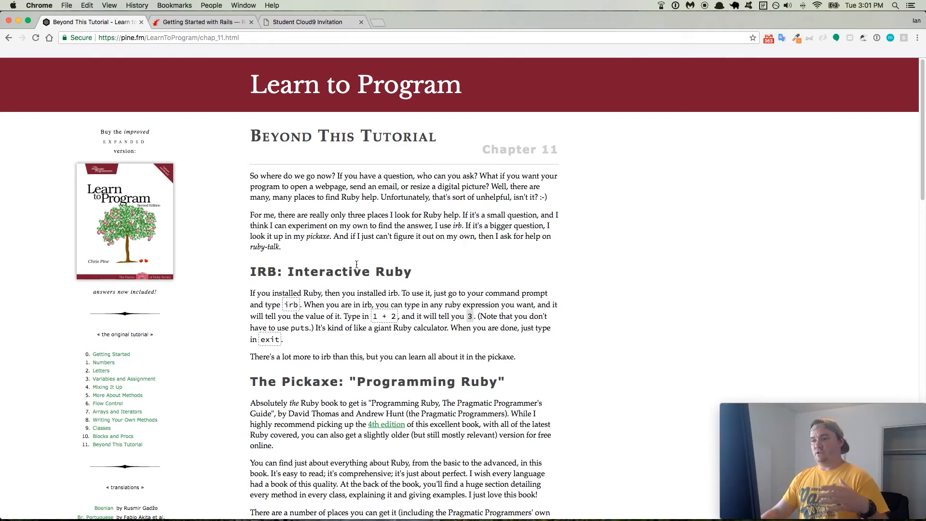
scroll(down, 3)
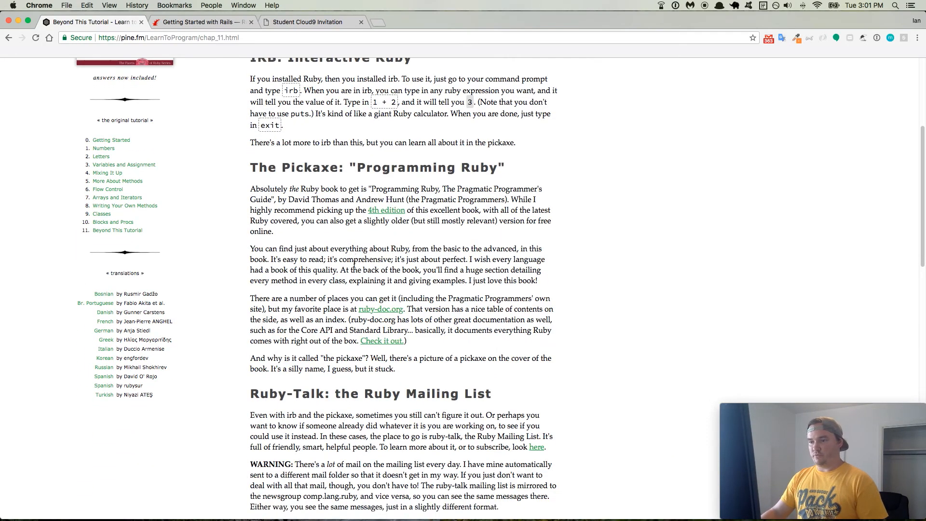
scroll(down, 3)
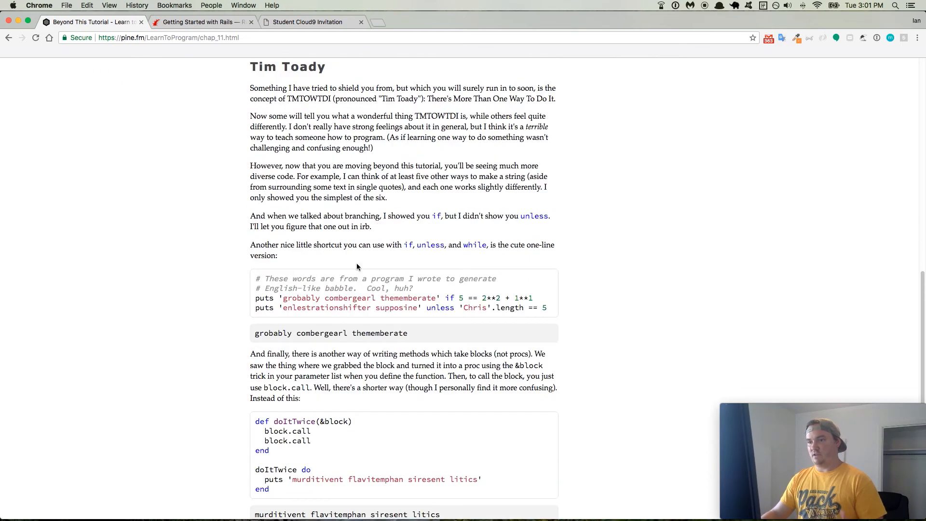
scroll(down, 3)
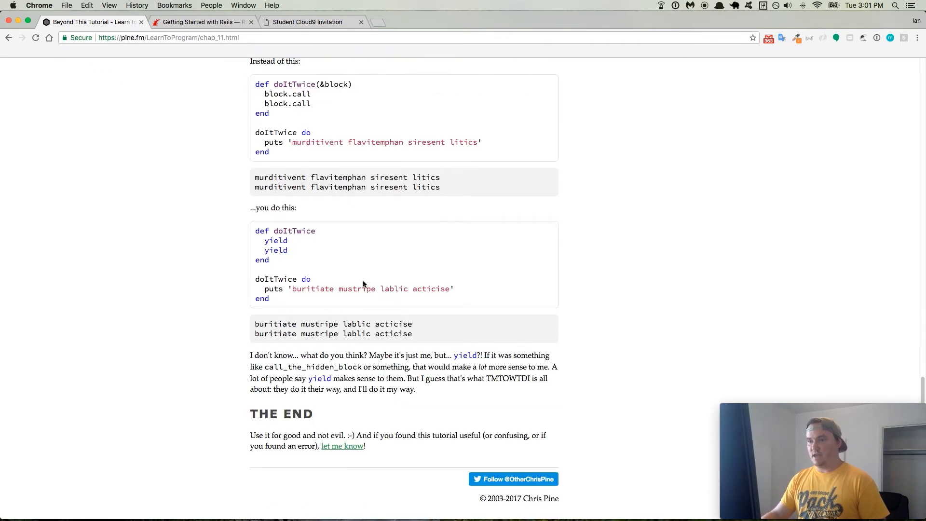
mouse_move(341, 446)
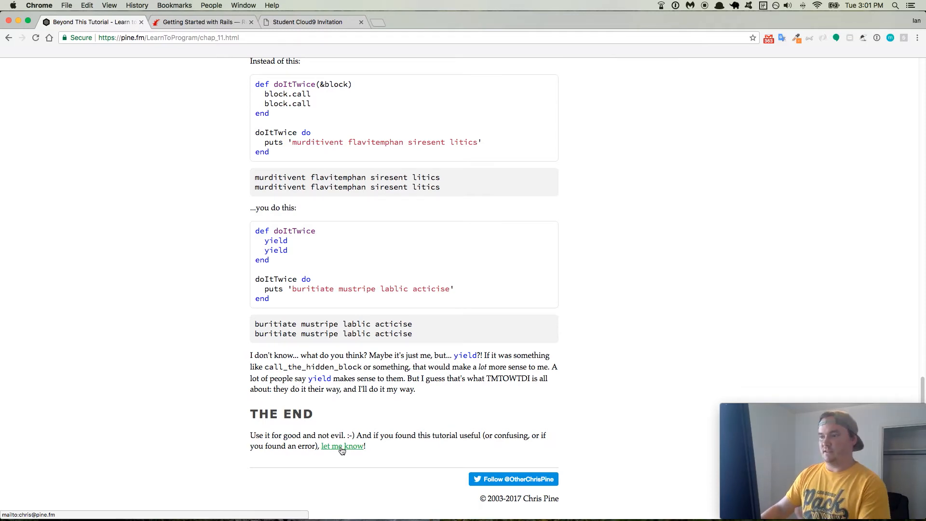
scroll(up, 3)
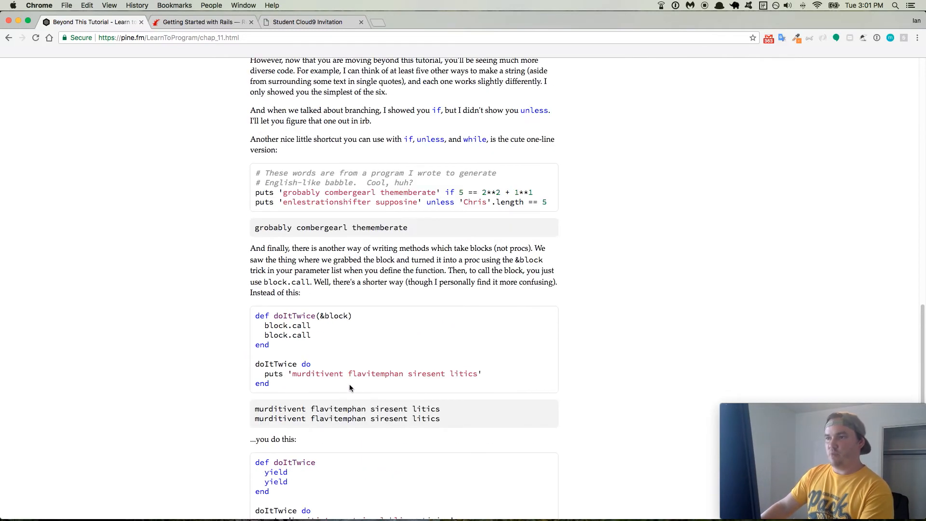
scroll(up, 3)
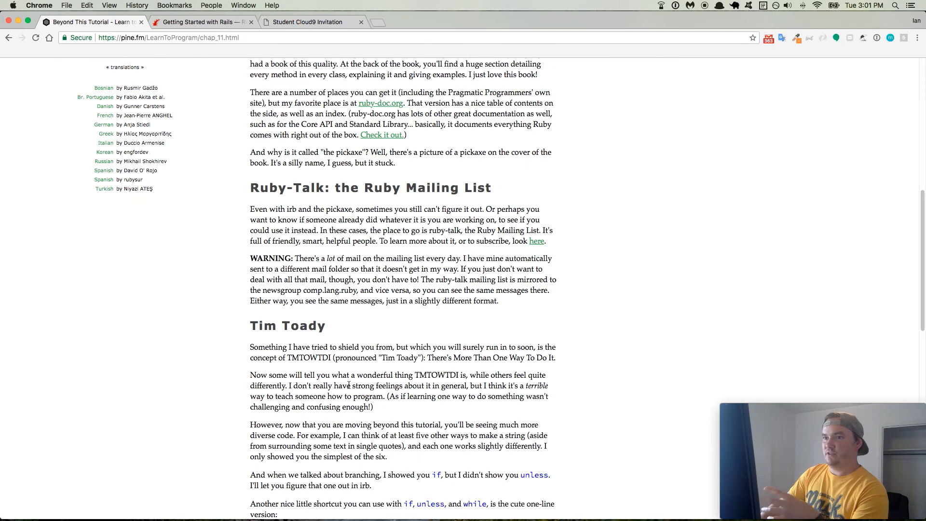
scroll(up, 3)
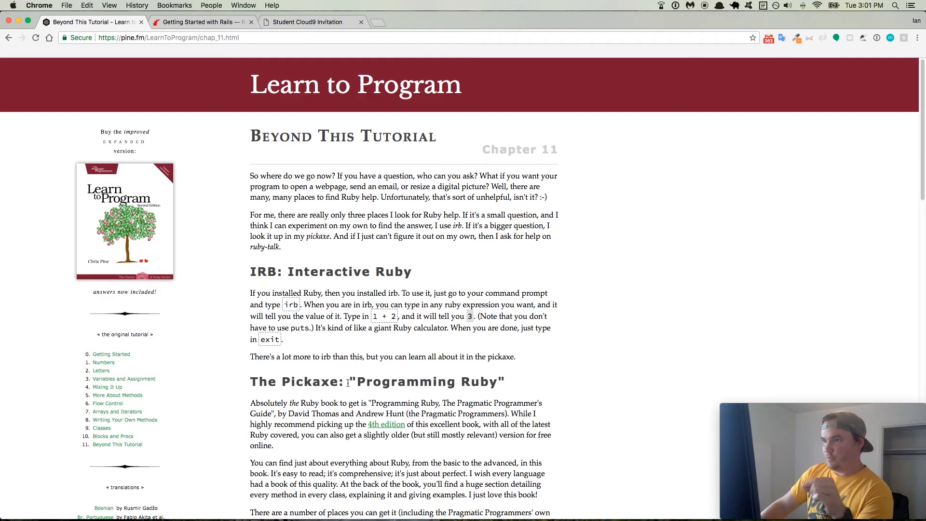
mouse_move(337, 367)
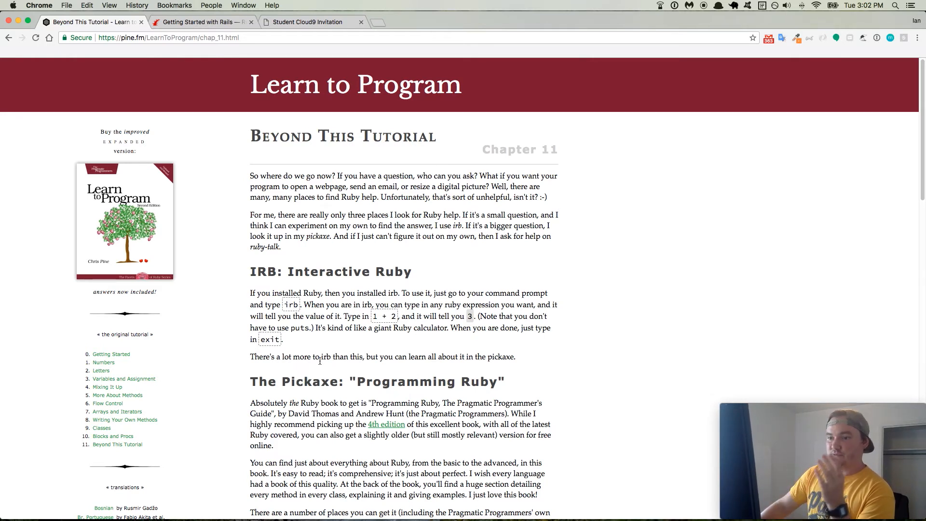
mouse_move(291, 372)
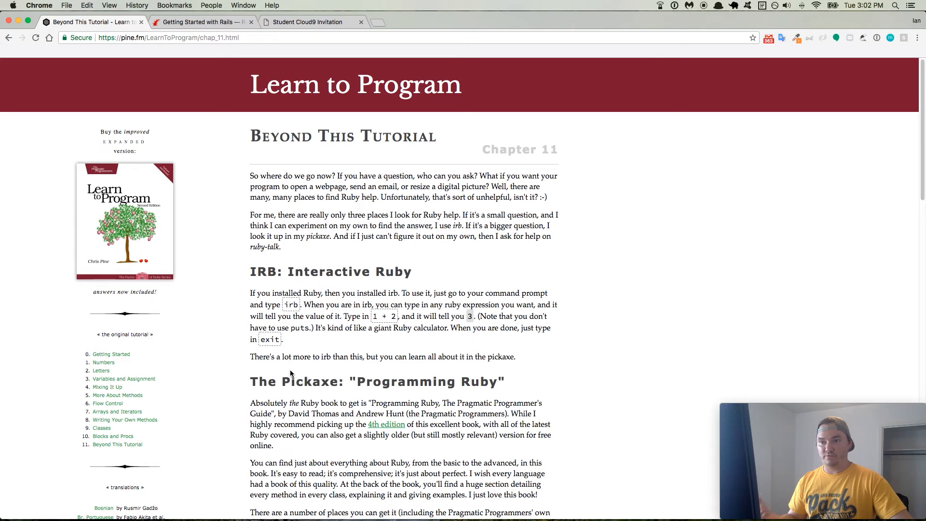
mouse_move(289, 356)
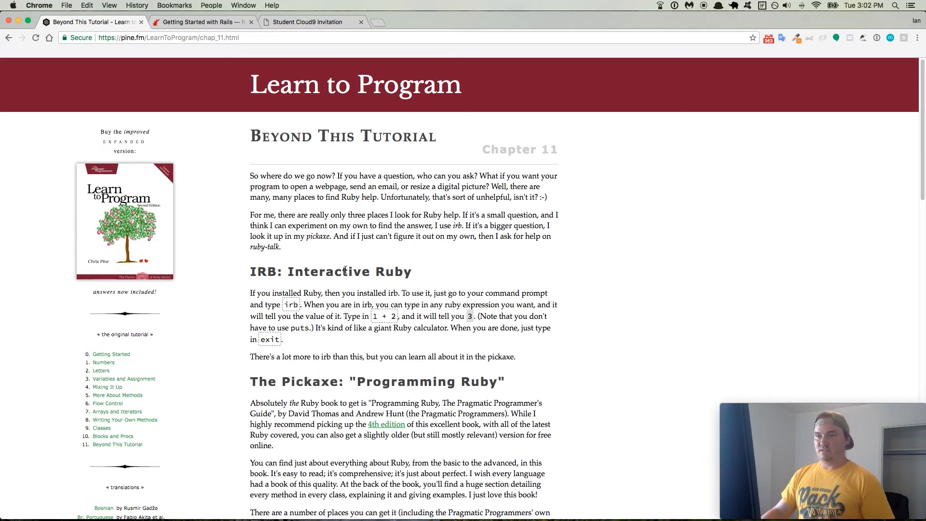
mouse_move(234, 249)
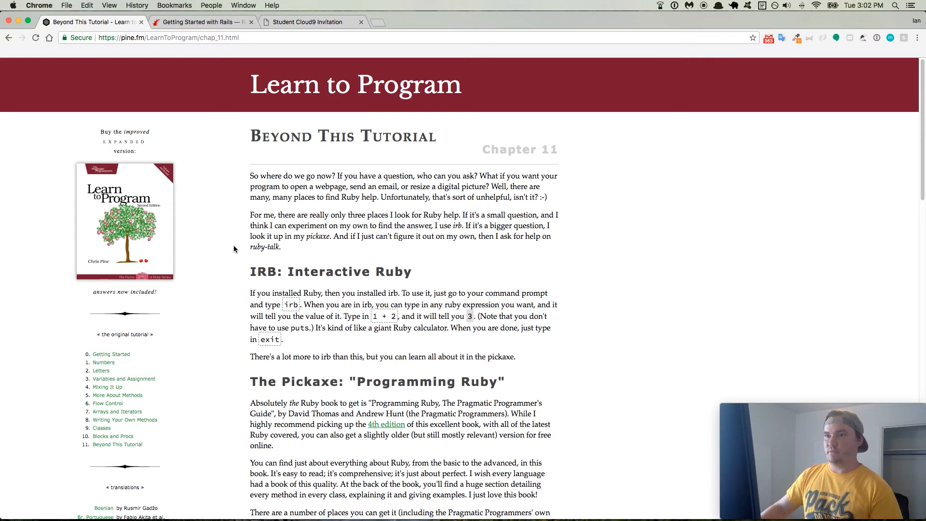
mouse_move(223, 122)
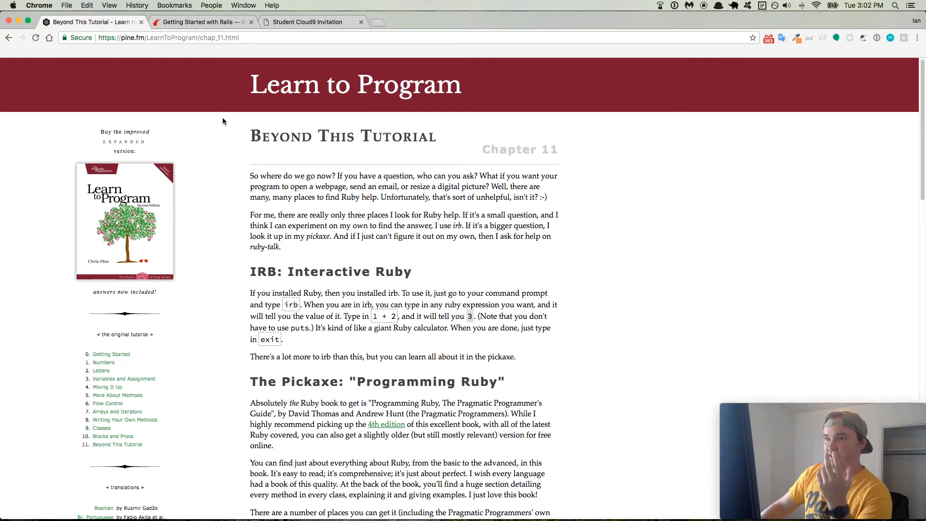
mouse_move(199, 183)
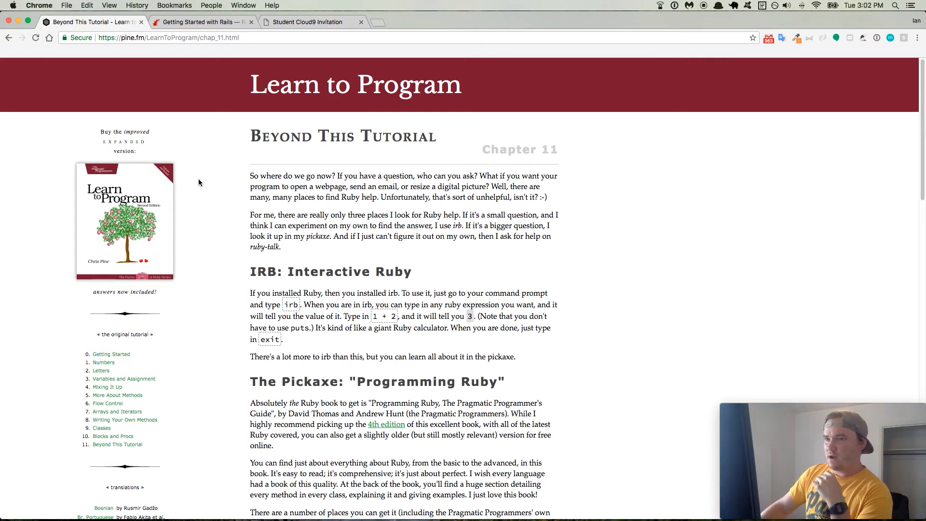
mouse_move(199, 208)
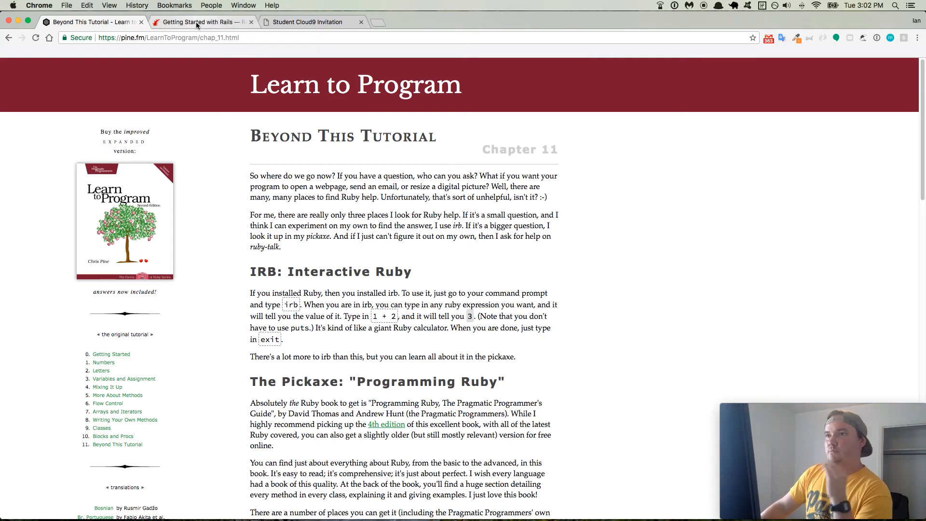
mouse_move(197, 22)
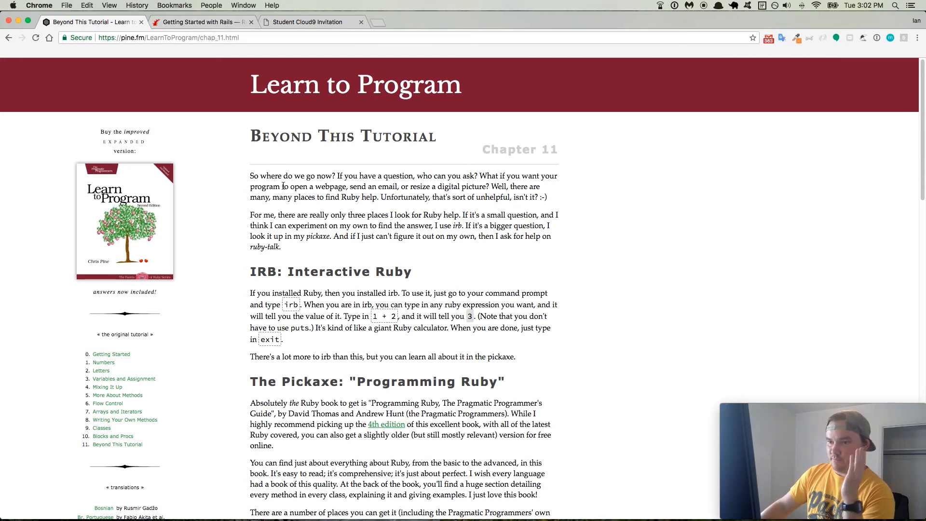
mouse_move(246, 195)
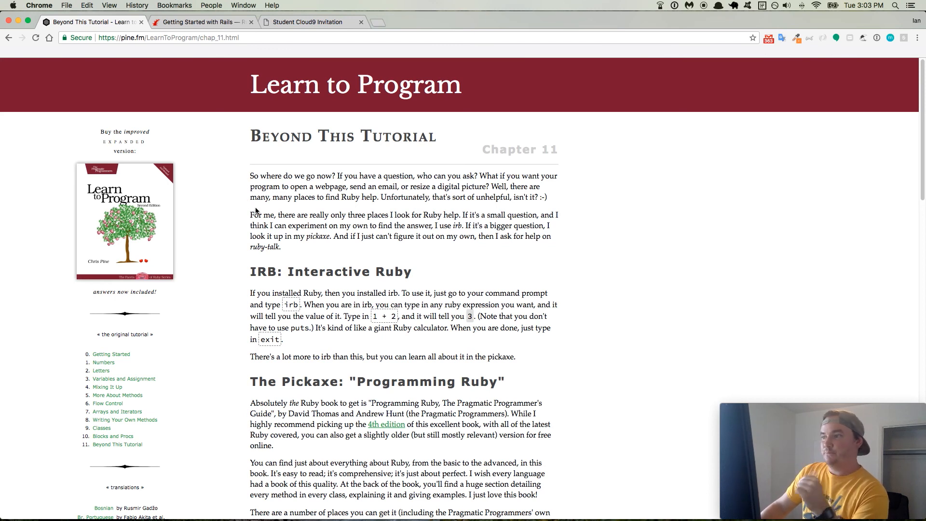
mouse_move(325, 189)
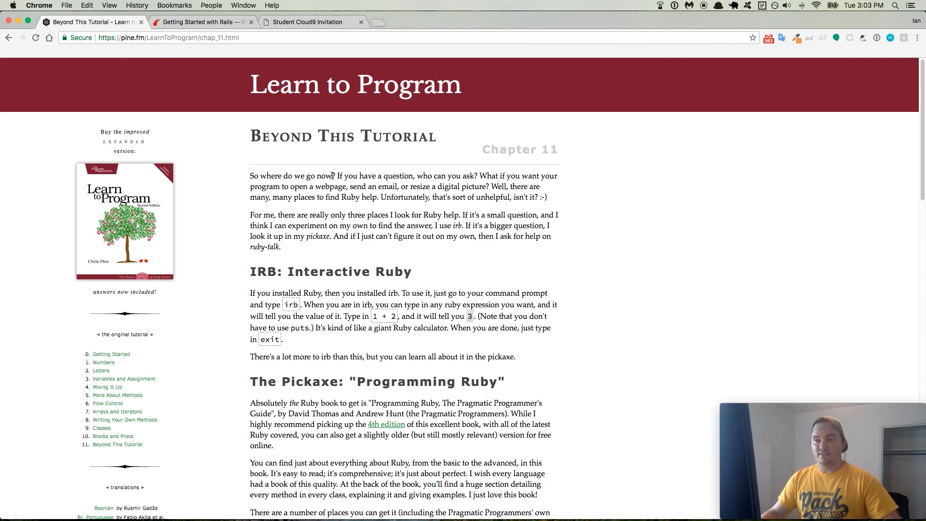
mouse_move(337, 169)
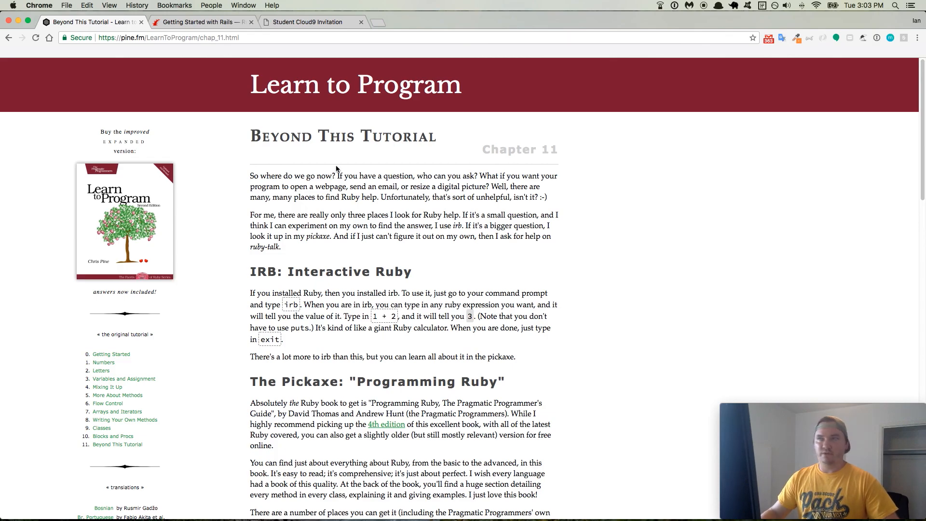